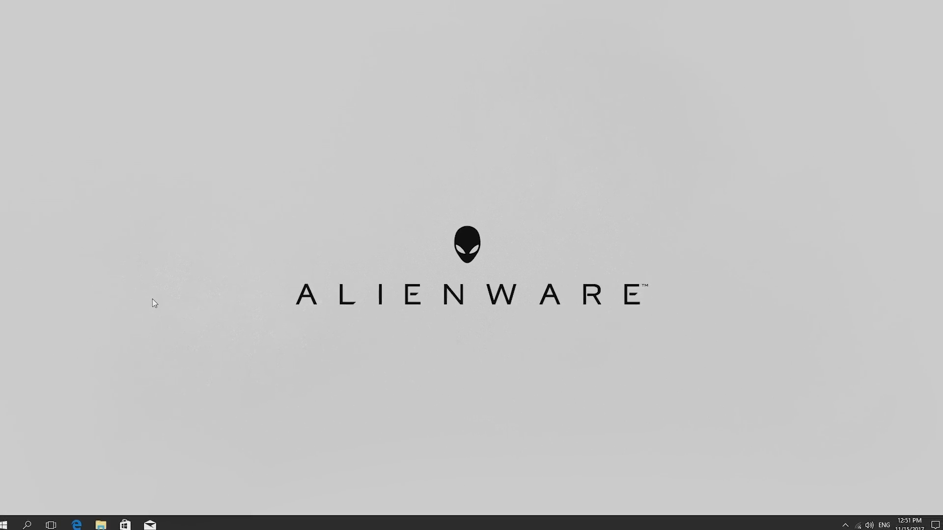
Search Start for 'Create a restore point' and open System Properties' protection settings.
{"action": "type", "text": "system"}
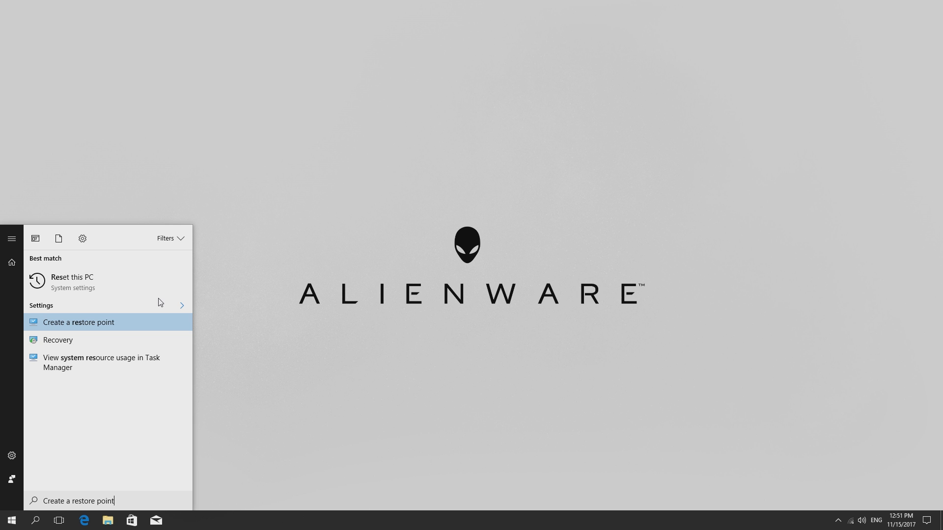
{"action": "left_click", "coordinate": [78, 323]}
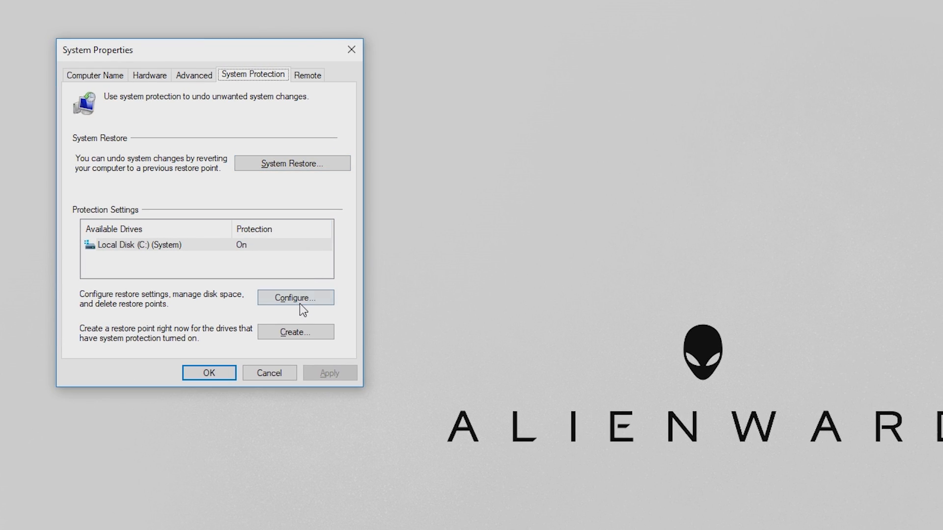
Cap Local Disk (C:) restore-point Max Usage at 7% (33.29 GB) and save.
{"action": "left_click", "coordinate": [295, 298]}
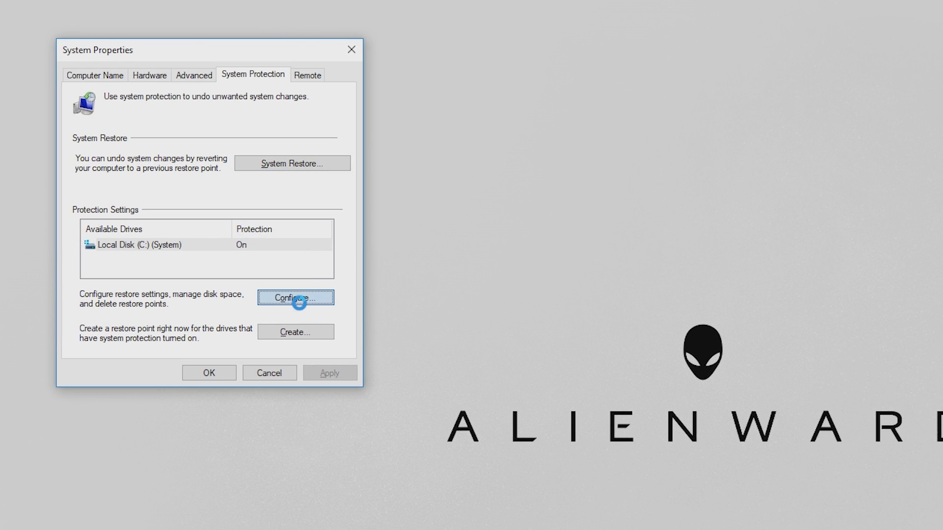
{"action": "left_click", "coordinate": [295, 297]}
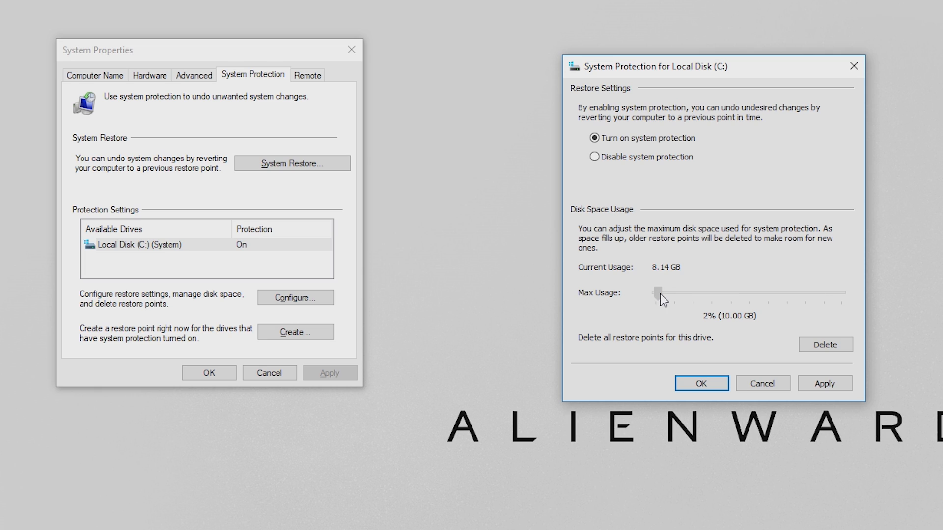
{"action": "left_click_drag", "start_coordinate": [656, 294], "coordinate": [672, 294]}
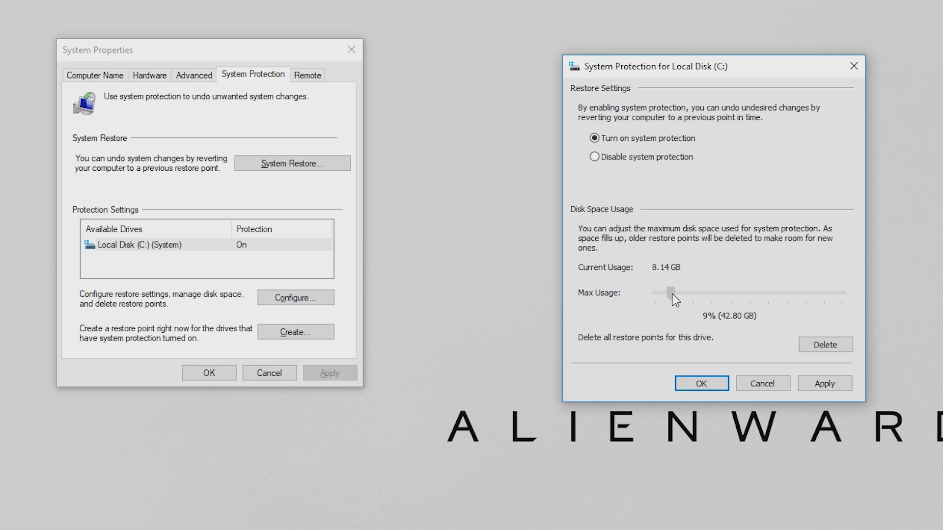
{"action": "left_click_drag", "start_coordinate": [672, 294], "coordinate": [666, 294]}
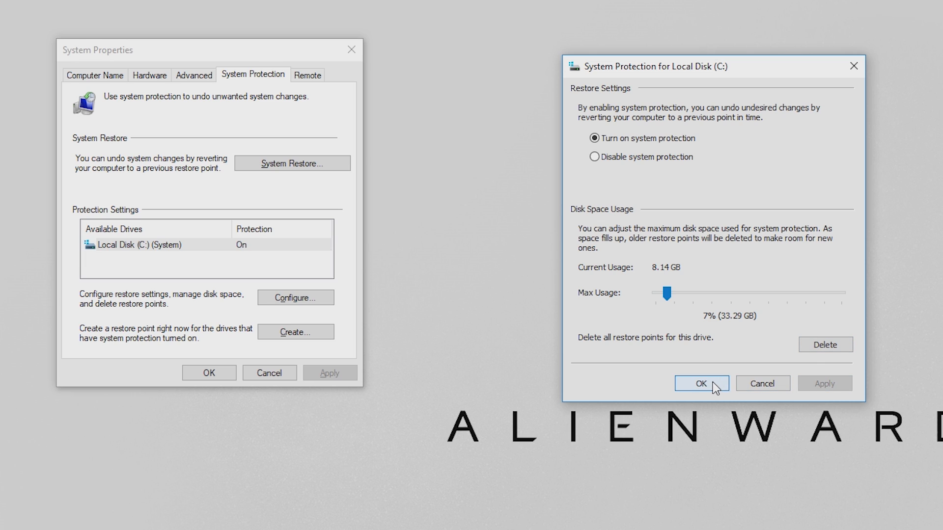
{"action": "left_click", "coordinate": [701, 383]}
{"action": "type", "text": "N"}
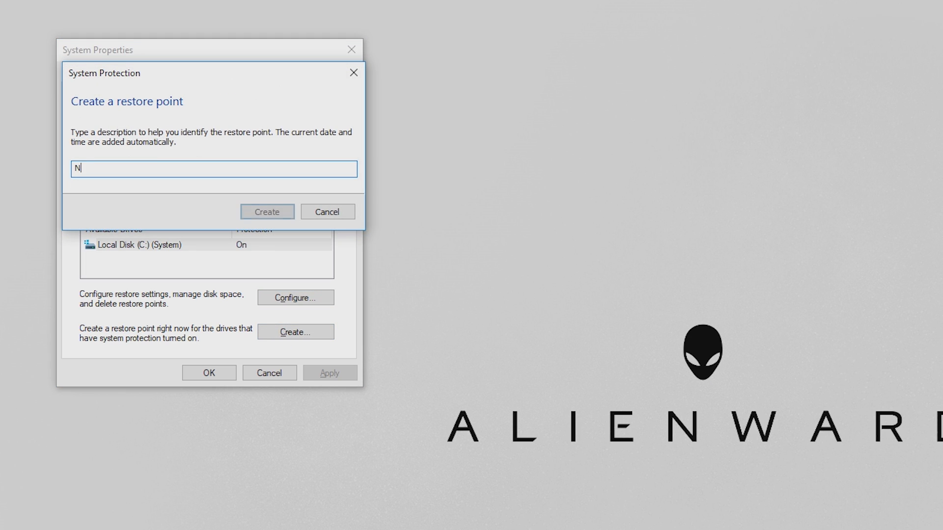
Create a restore point named 'Nov 15', dismiss the success message, and launch System Restore.
{"action": "type", "text": "ov 15"}
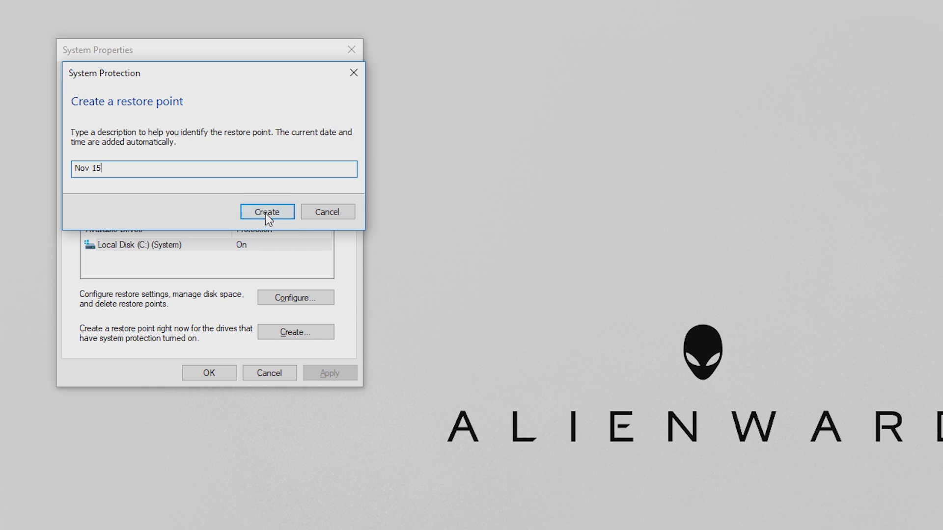
{"action": "left_click", "coordinate": [266, 211]}
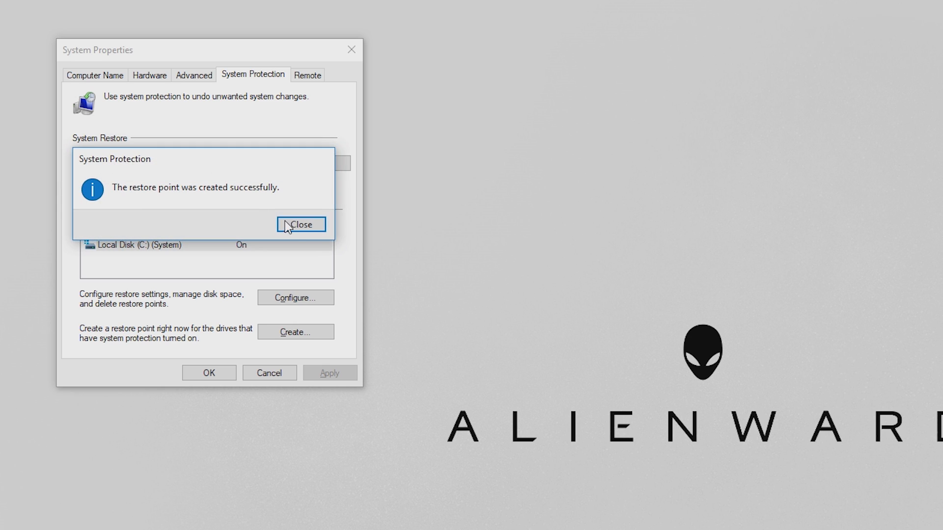
{"action": "left_click", "coordinate": [301, 224]}
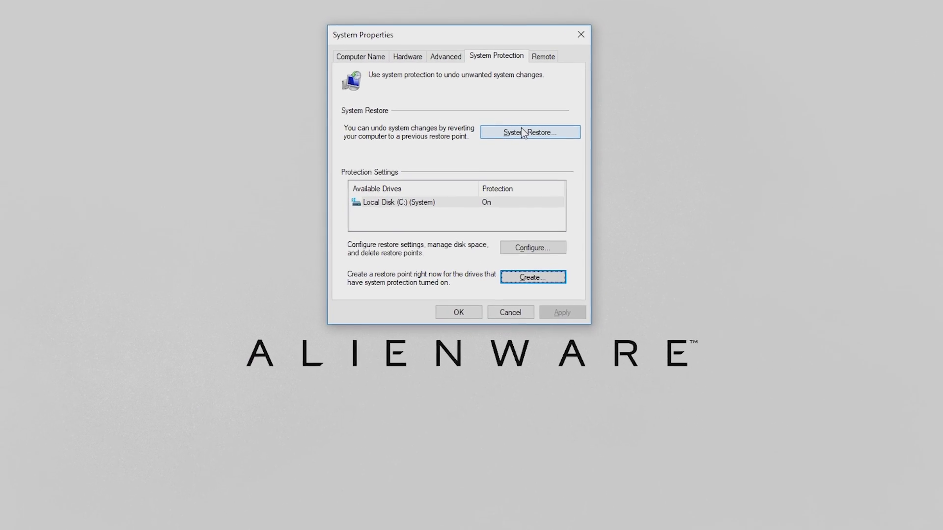
{"action": "left_click", "coordinate": [528, 132]}
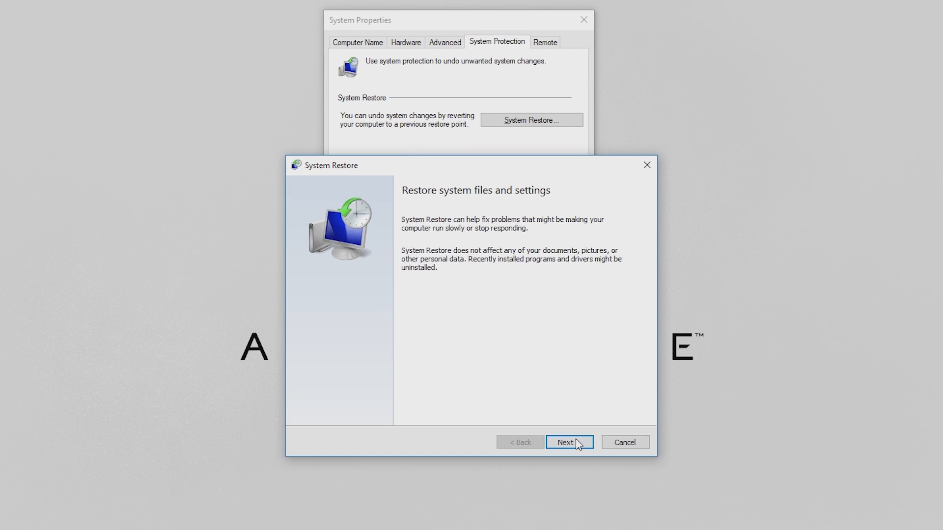
Scan the Nov 15 restore point for affected programs, then cancel without restoring.
{"action": "left_click", "coordinate": [568, 441]}
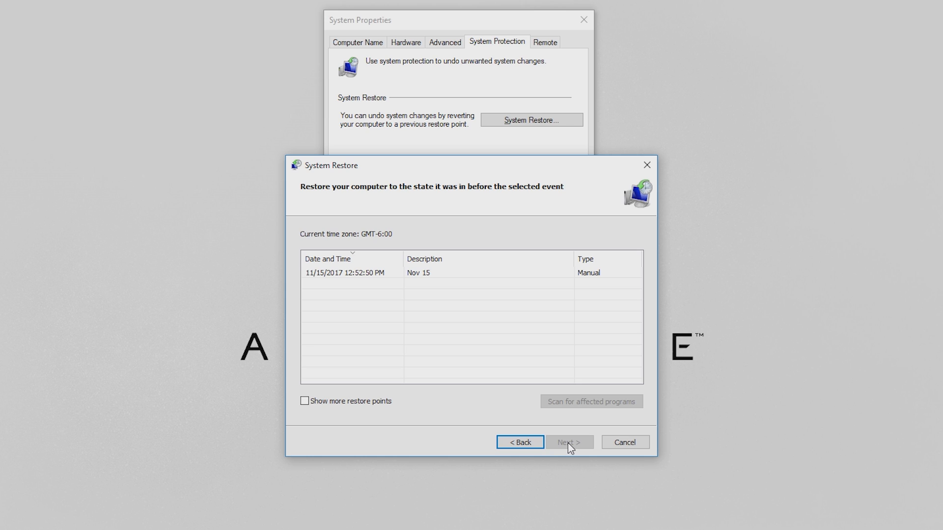
{"action": "mouse_move", "coordinate": [406, 276]}
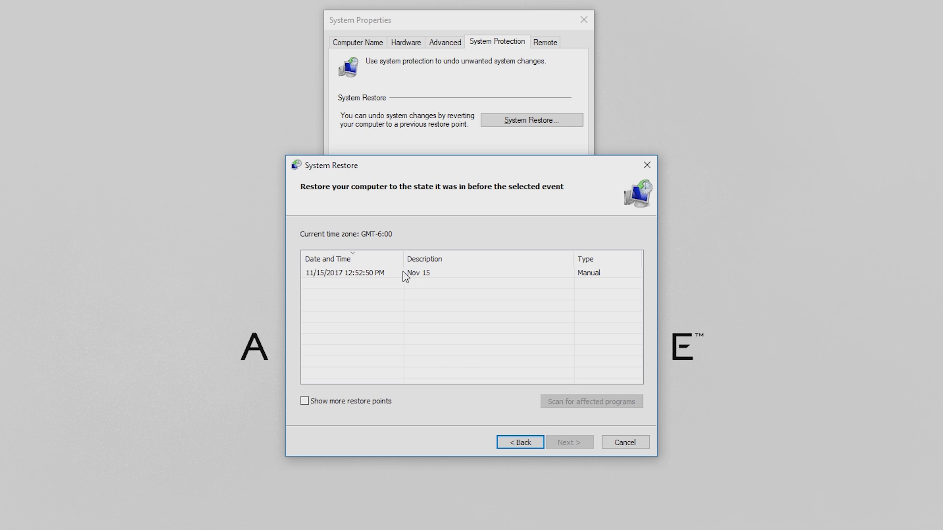
{"action": "left_click", "coordinate": [417, 272]}
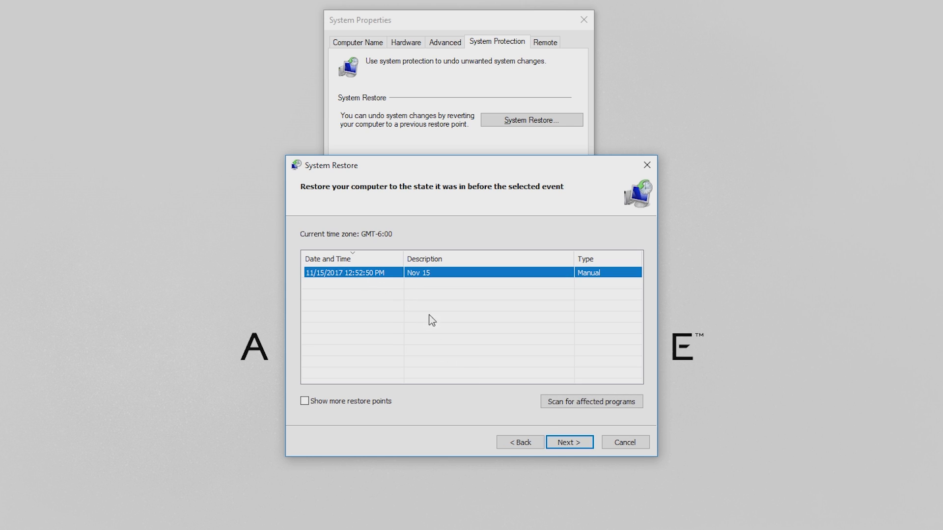
{"action": "left_click", "coordinate": [591, 401]}
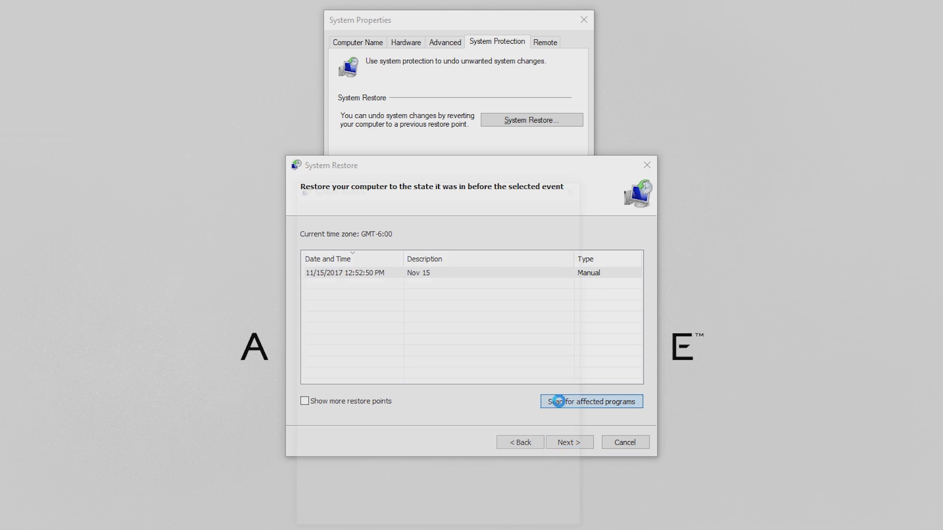
{"action": "left_click", "coordinate": [590, 401]}
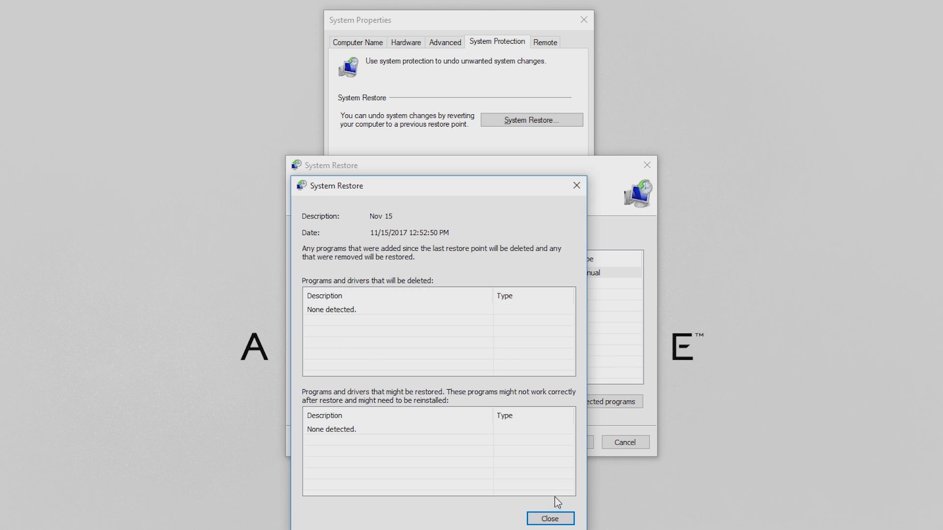
{"action": "left_click", "coordinate": [549, 518]}
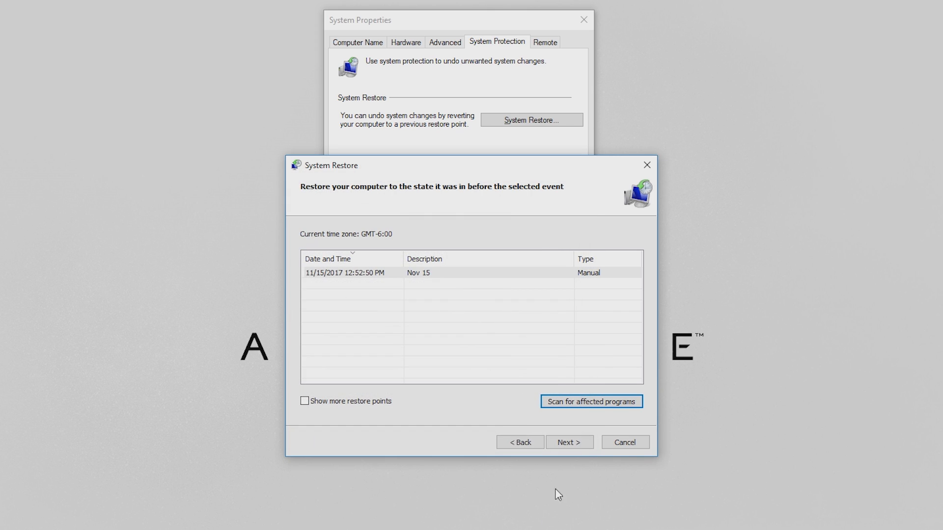
{"action": "left_click", "coordinate": [568, 442]}
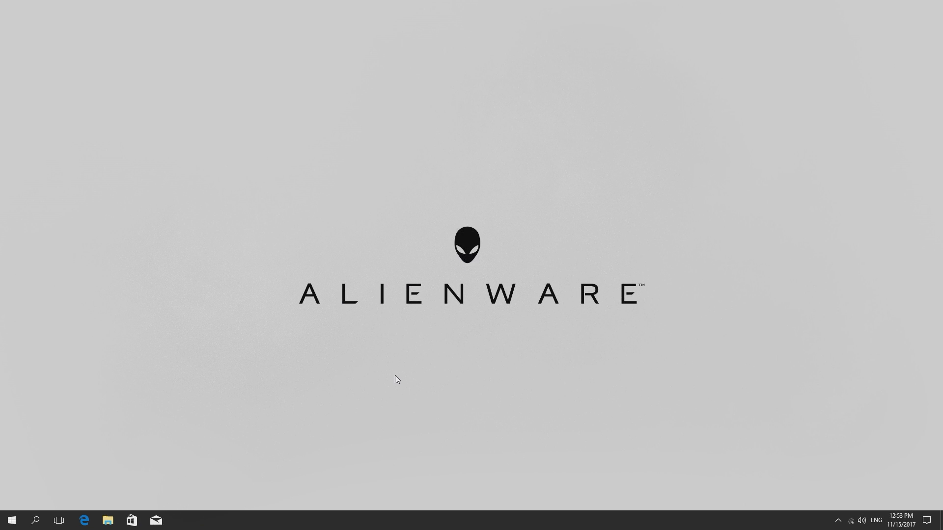
Go to Settings > Update & security > Recovery and begin Reset this PC.
{"action": "left_click", "coordinate": [11, 520]}
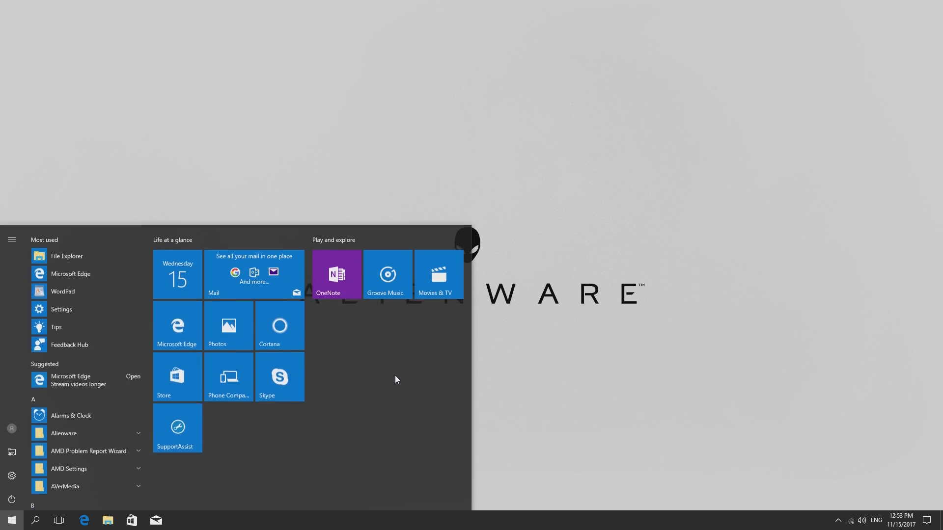
{"action": "left_click", "coordinate": [61, 308]}
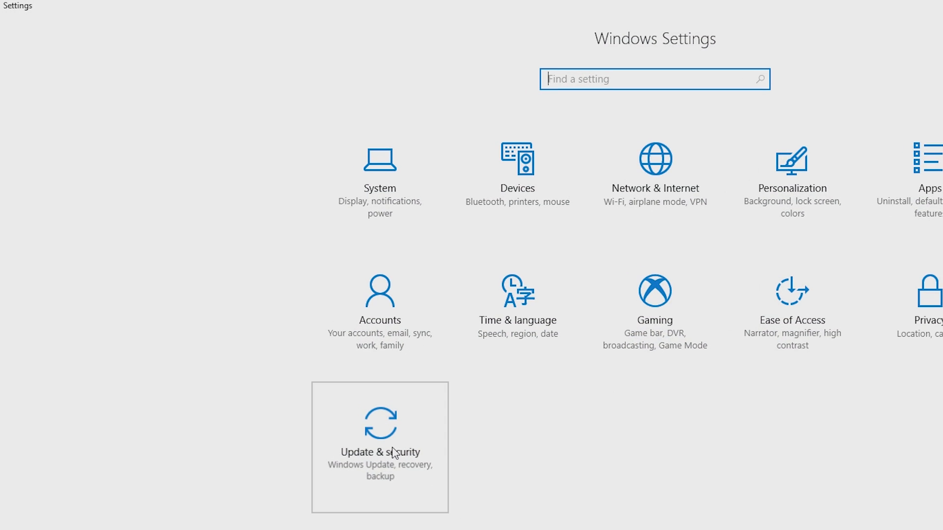
{"action": "left_click", "coordinate": [380, 447]}
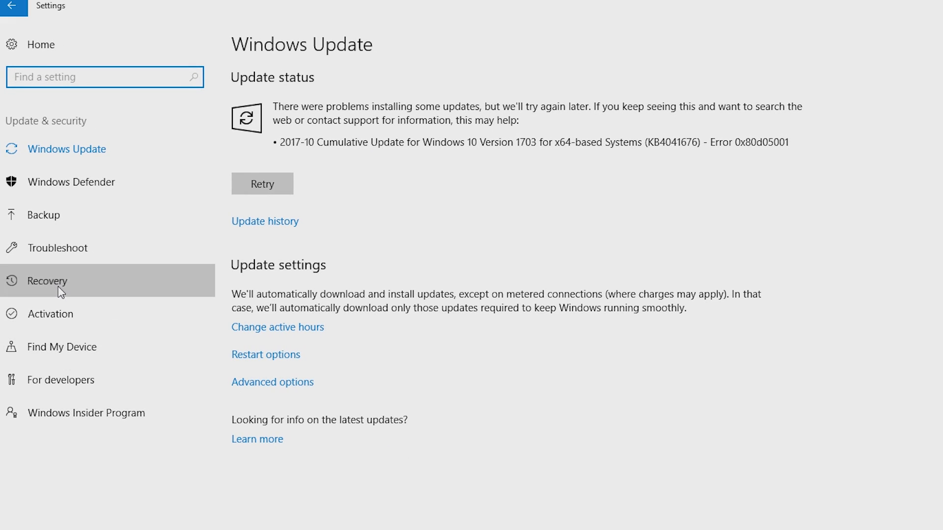
{"action": "left_click", "coordinate": [58, 281]}
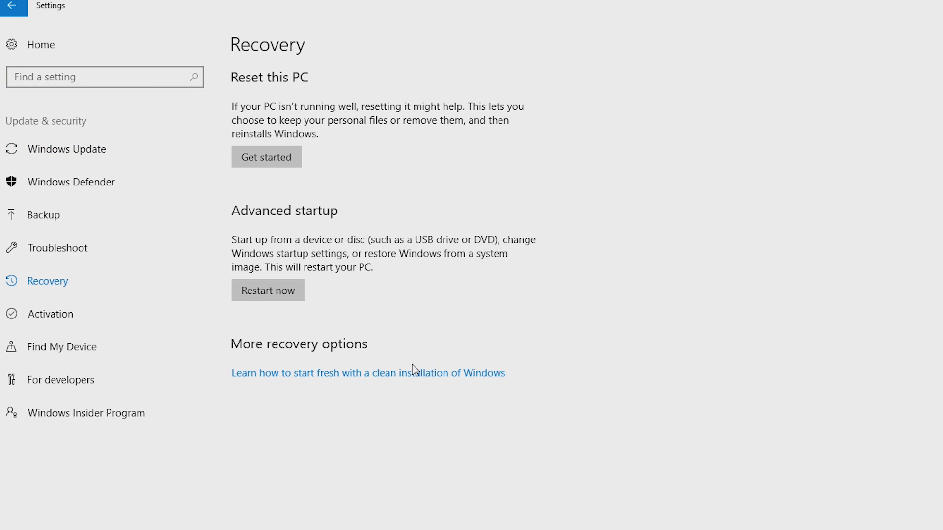
{"action": "left_click", "coordinate": [265, 156]}
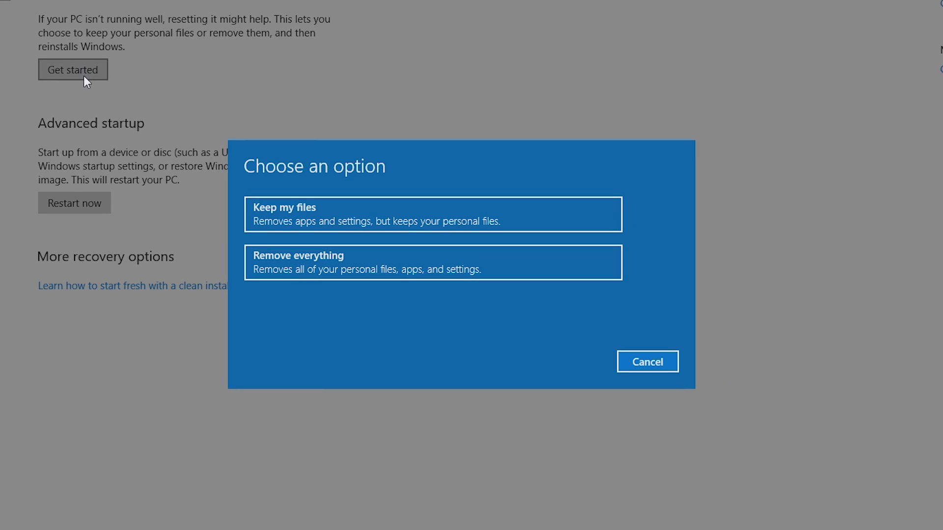
Choose Keep my files, scroll the apps-to-remove list, and continue to Ready to reset.
{"action": "left_click", "coordinate": [432, 214]}
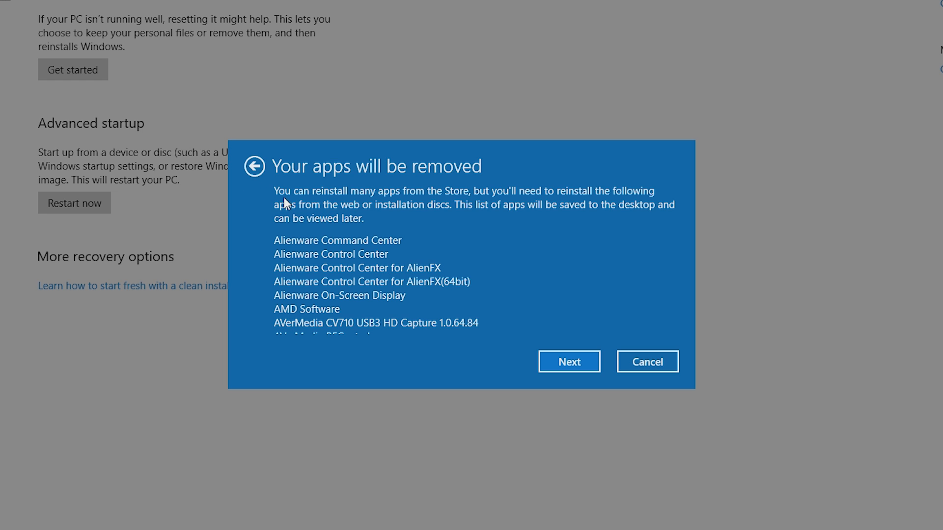
{"action": "mouse_move", "coordinate": [351, 241]}
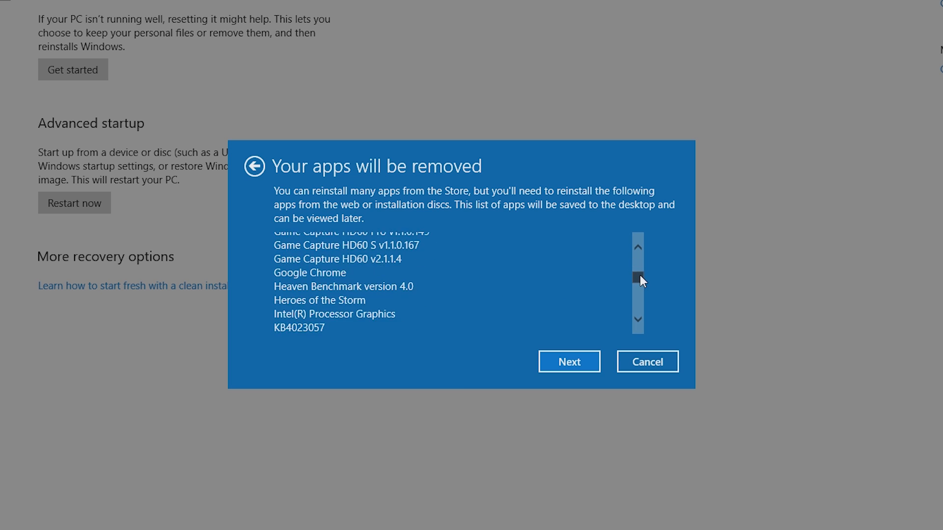
{"action": "scroll", "scroll_direction": "down", "scroll_amount": 3}
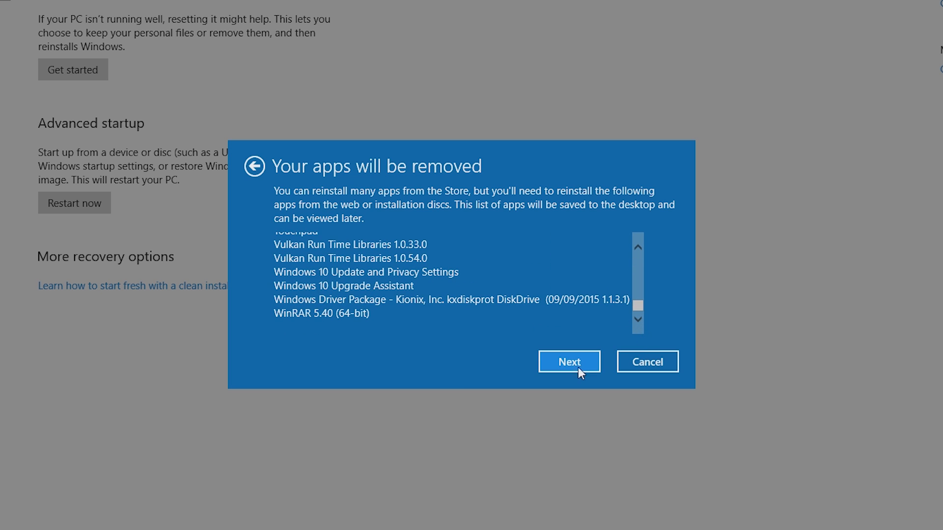
{"action": "left_click", "coordinate": [568, 362]}
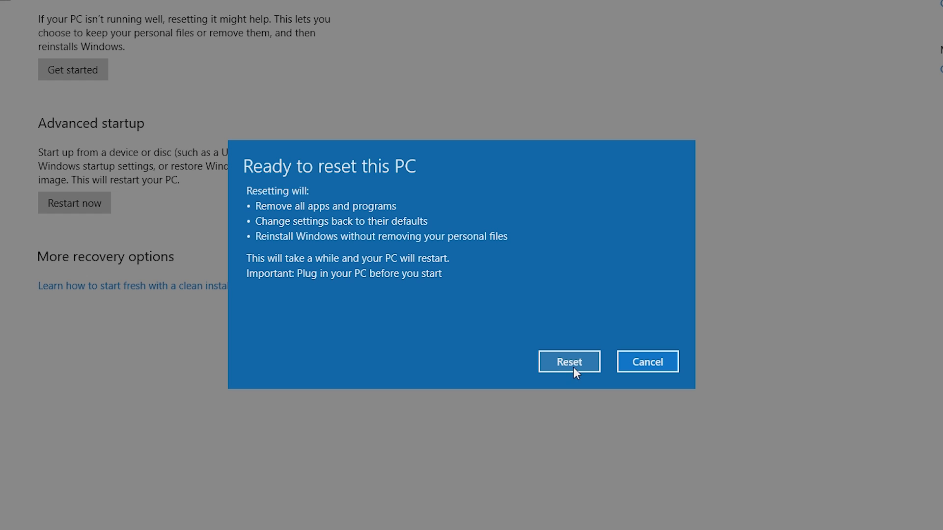
{"action": "mouse_move", "coordinate": [647, 362]}
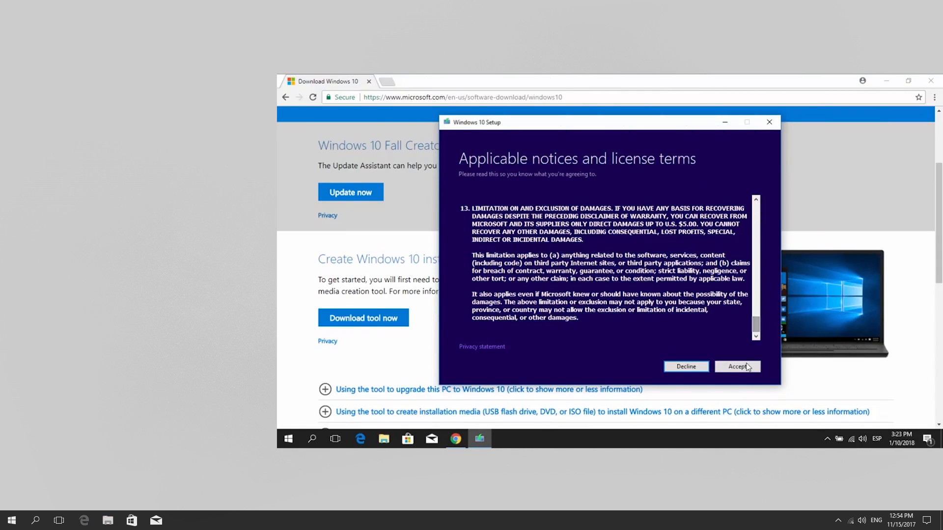
Accept the license, pick Create installation media, and keep the recommended language and edition.
{"action": "left_click", "coordinate": [736, 366]}
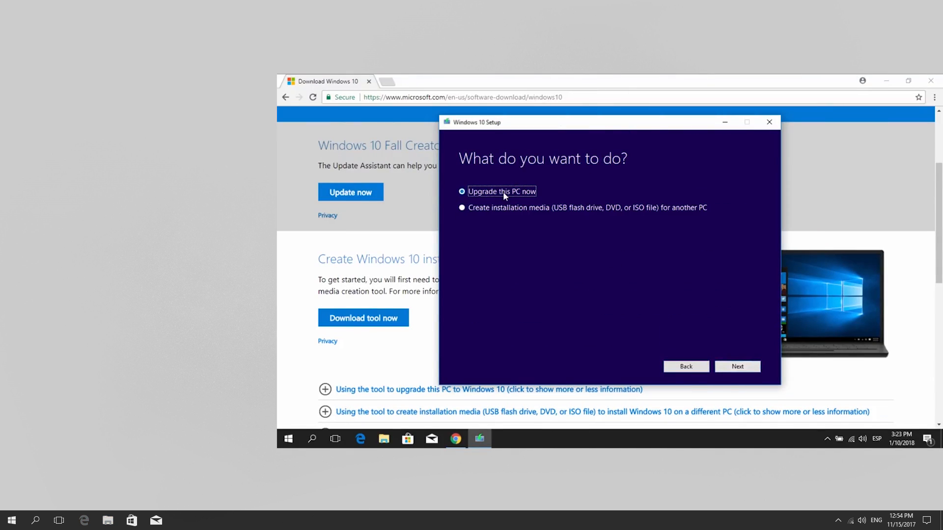
{"action": "left_click", "coordinate": [737, 367]}
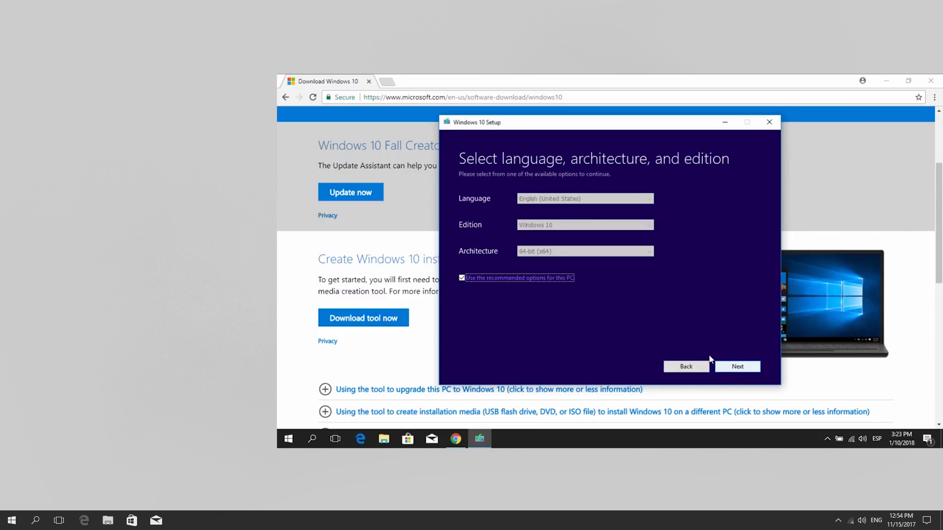
{"action": "left_click", "coordinate": [736, 366]}
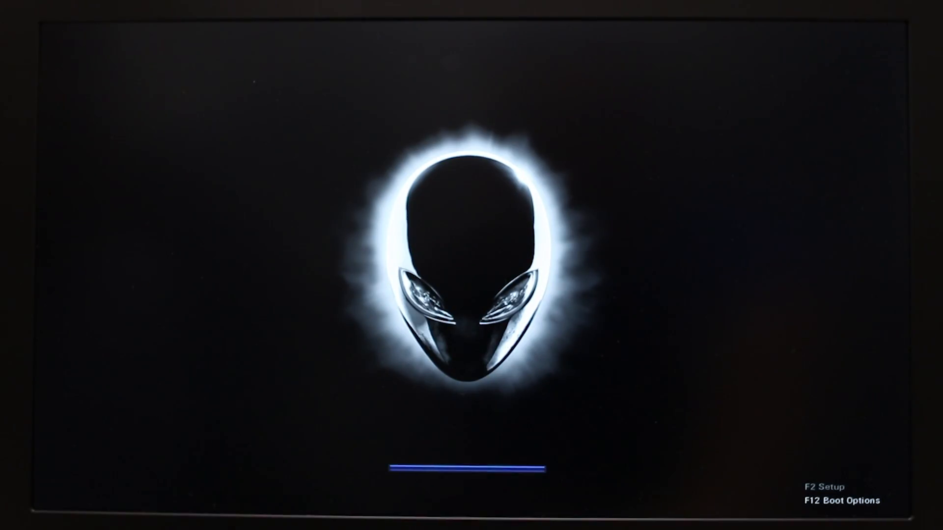
Boot from USB Storage Device via the F12 Alienware boot menu.
{"action": "key", "text": "f12"}
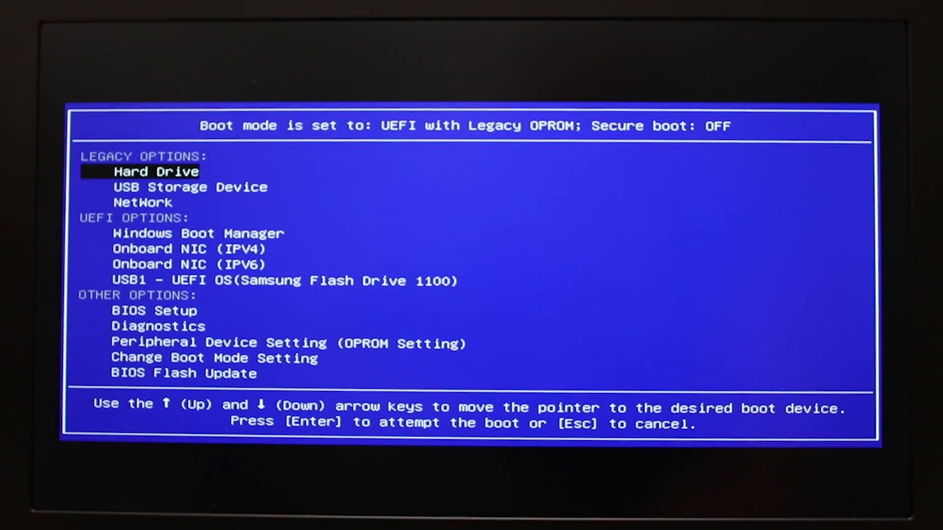
{"action": "key", "text": "Down"}
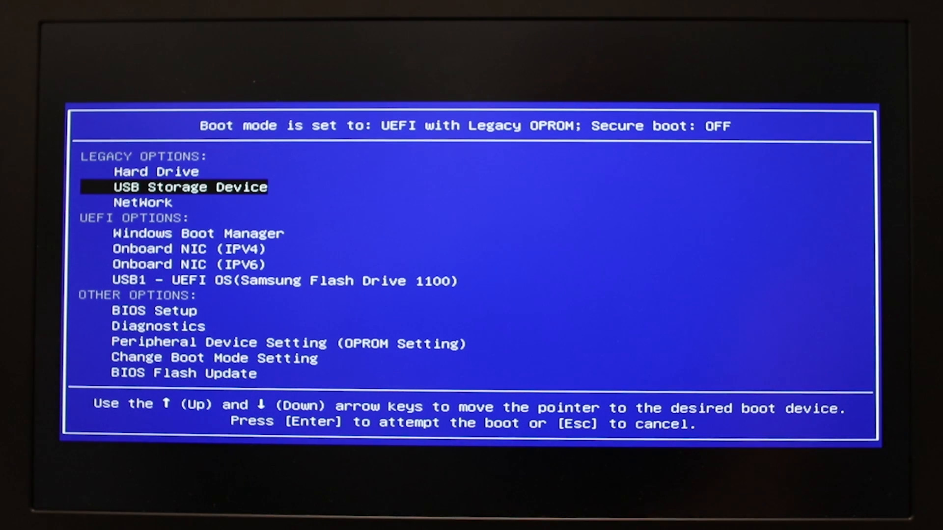
{"action": "key", "text": "enter"}
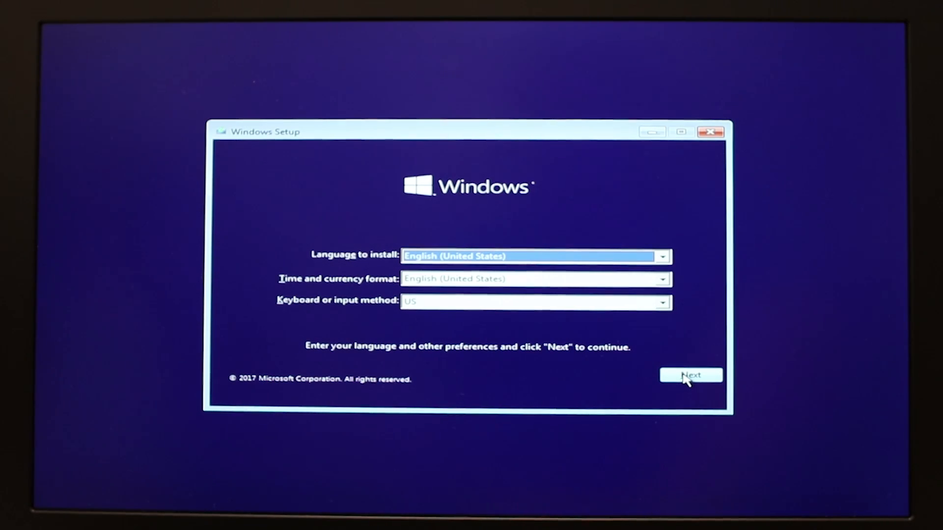
Keep English (United States) language settings and choose Repair your computer.
{"action": "left_click", "coordinate": [690, 376]}
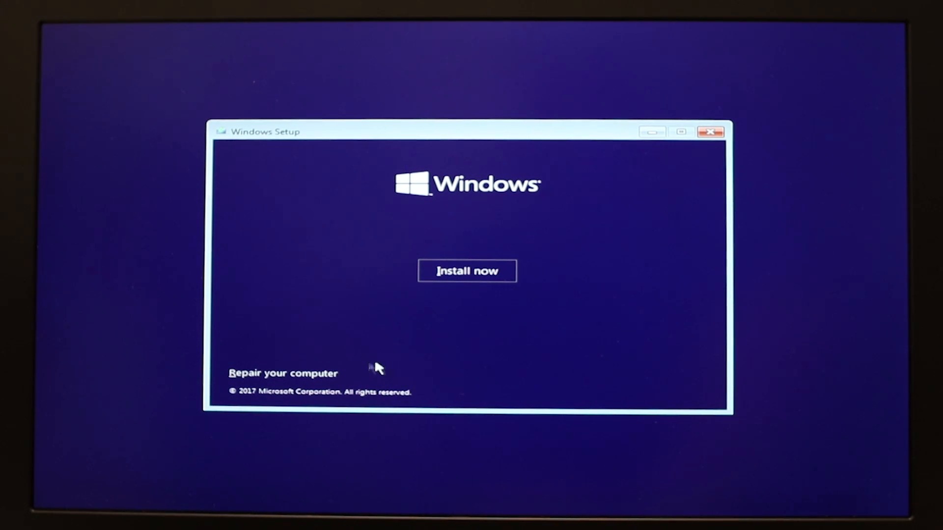
{"action": "left_click", "coordinate": [284, 372]}
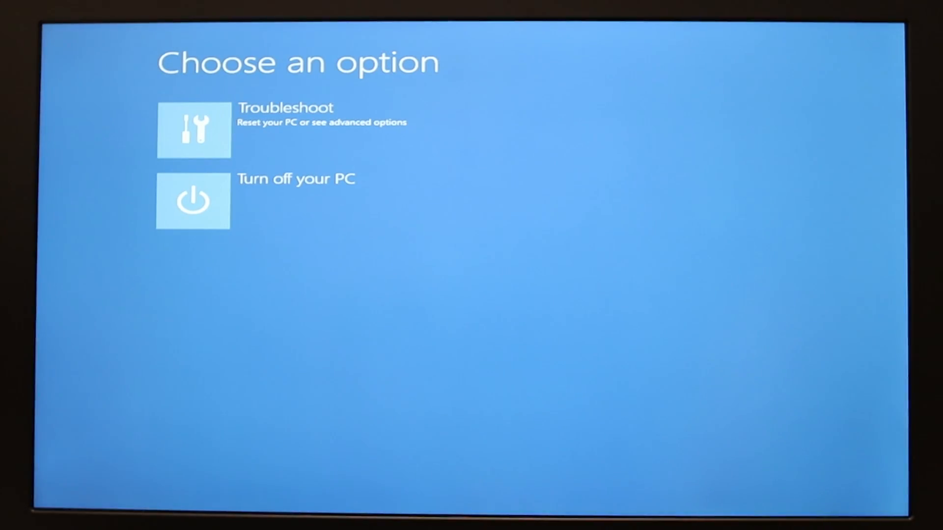
{"action": "mouse_move", "coordinate": [217, 155]}
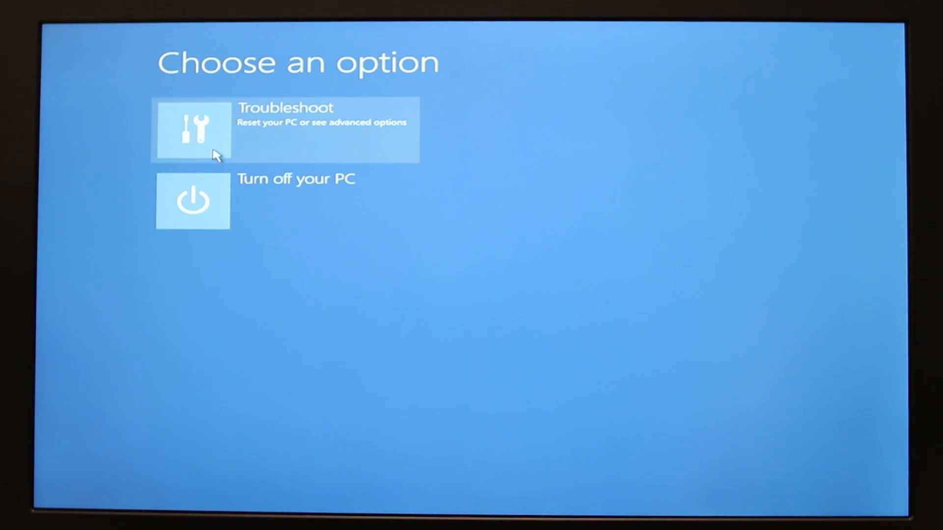